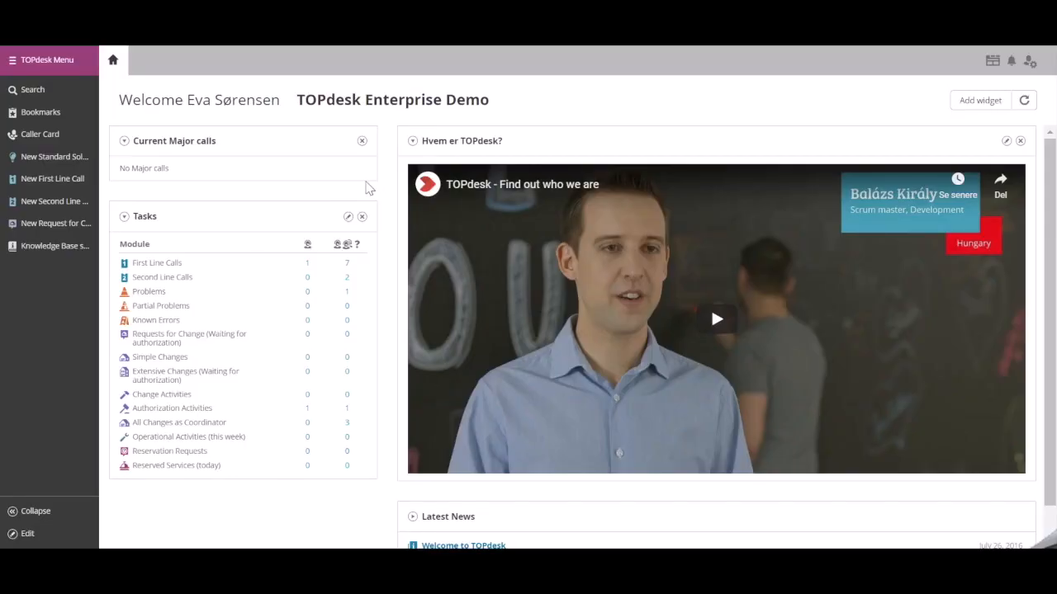
Go to the Modules overview from the TOPdesk main menu.
click(46, 59)
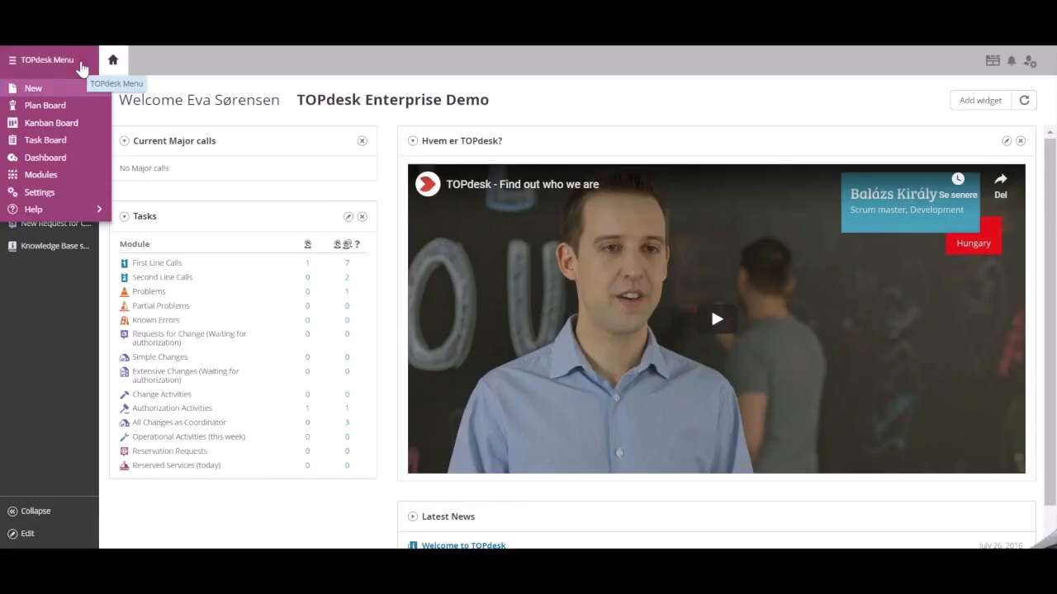
click(53, 178)
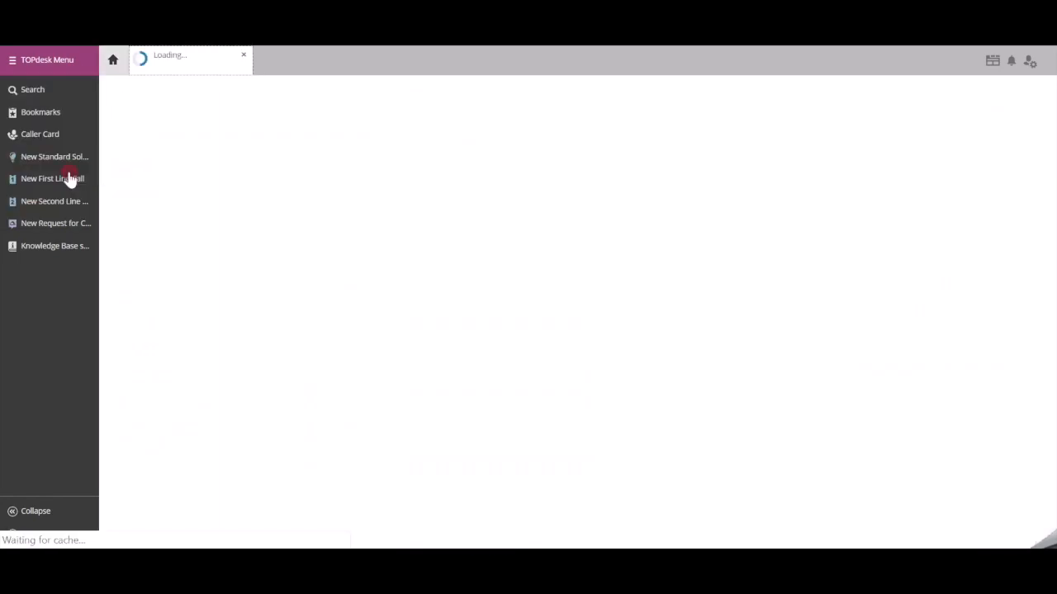
Reach the Self-Service Portal's services list and bring up the Printer Services card.
click(52, 178)
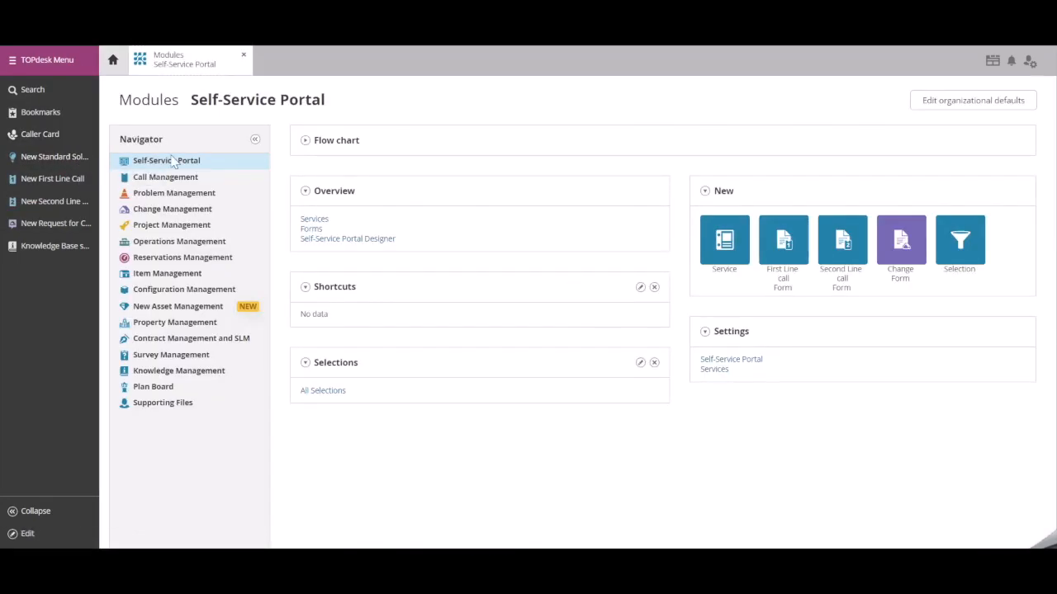
mouse_move(274, 175)
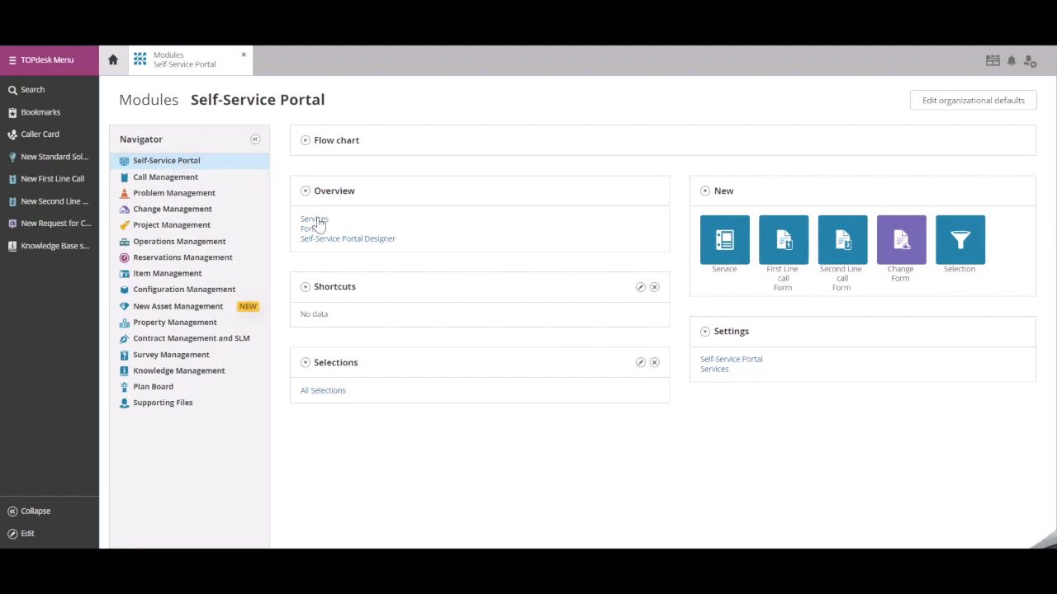
click(314, 220)
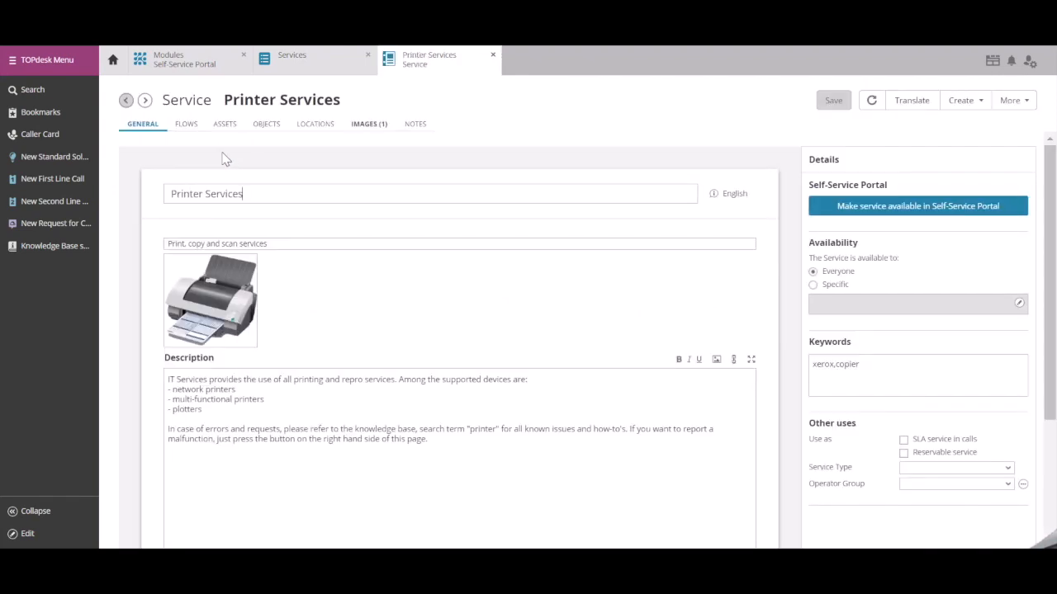
Show the empty Flows section of the Printer Services card.
click(185, 124)
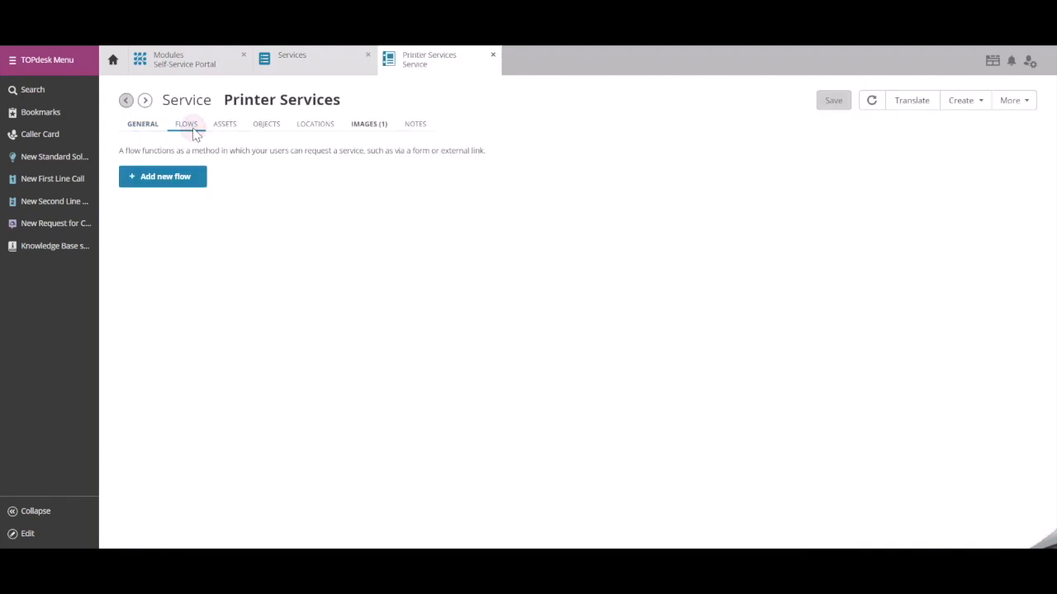
click(185, 124)
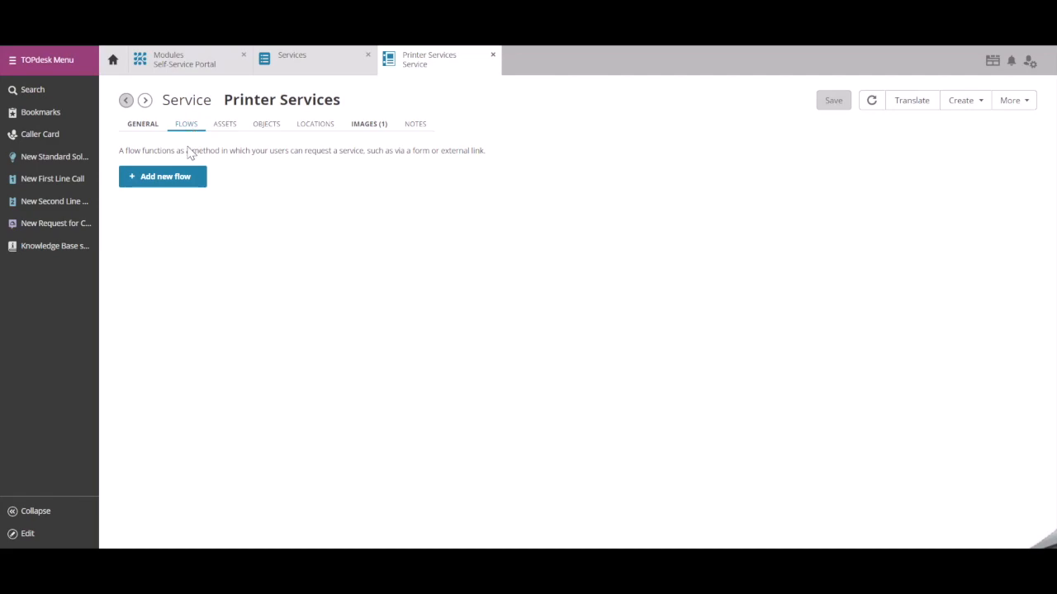
mouse_move(180, 158)
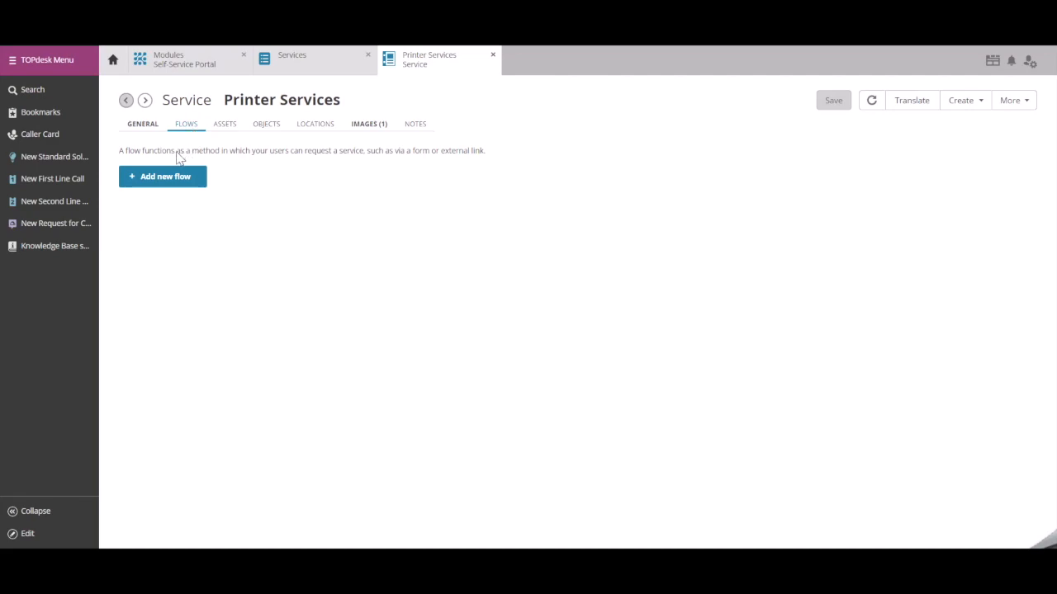
mouse_move(263, 158)
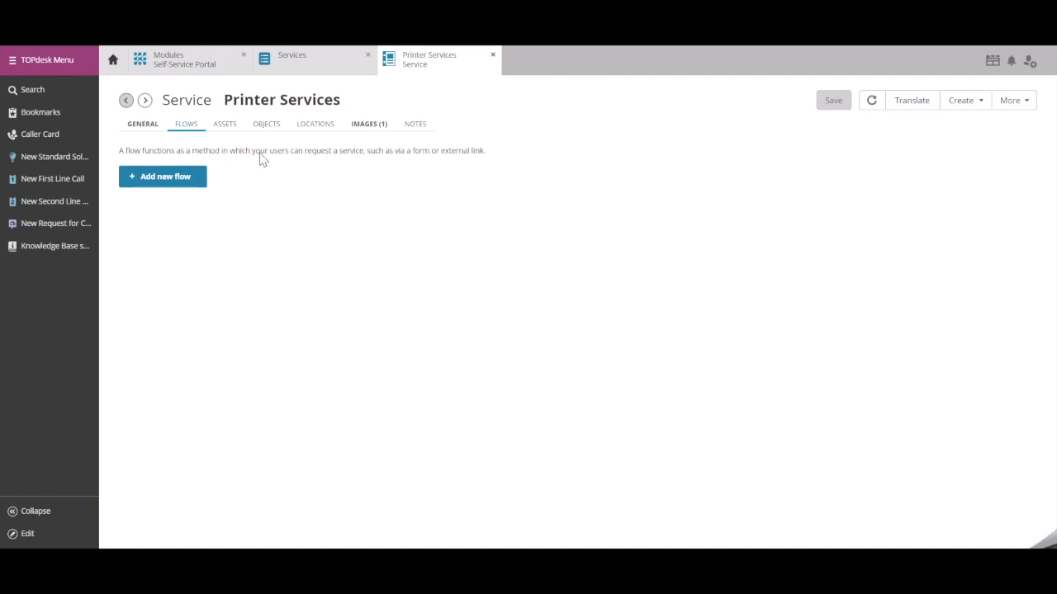
mouse_move(258, 165)
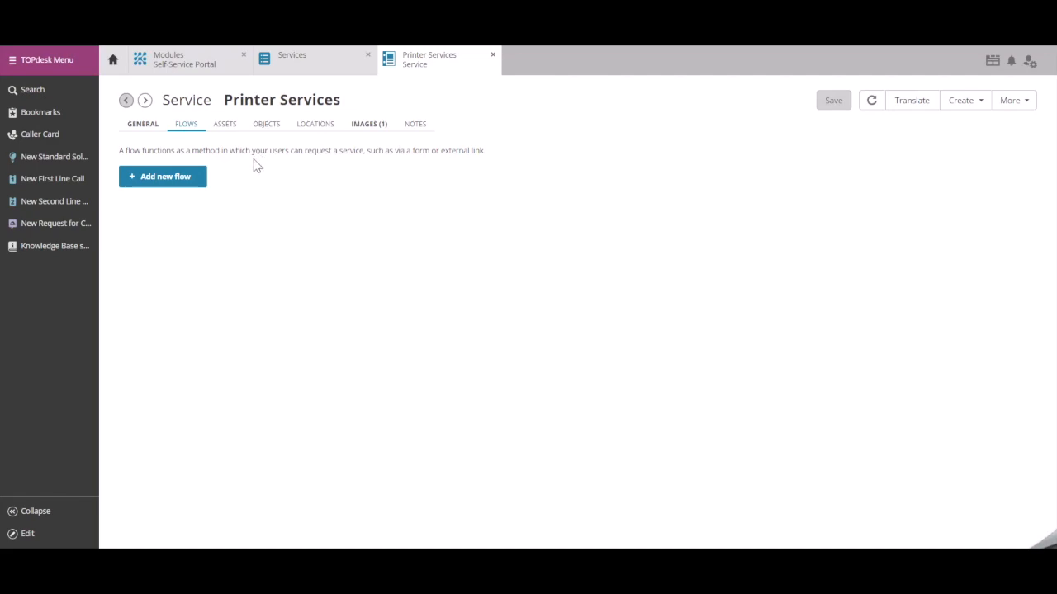
Begin a new flow for Printer Services, reaching the process choice prompt.
click(162, 175)
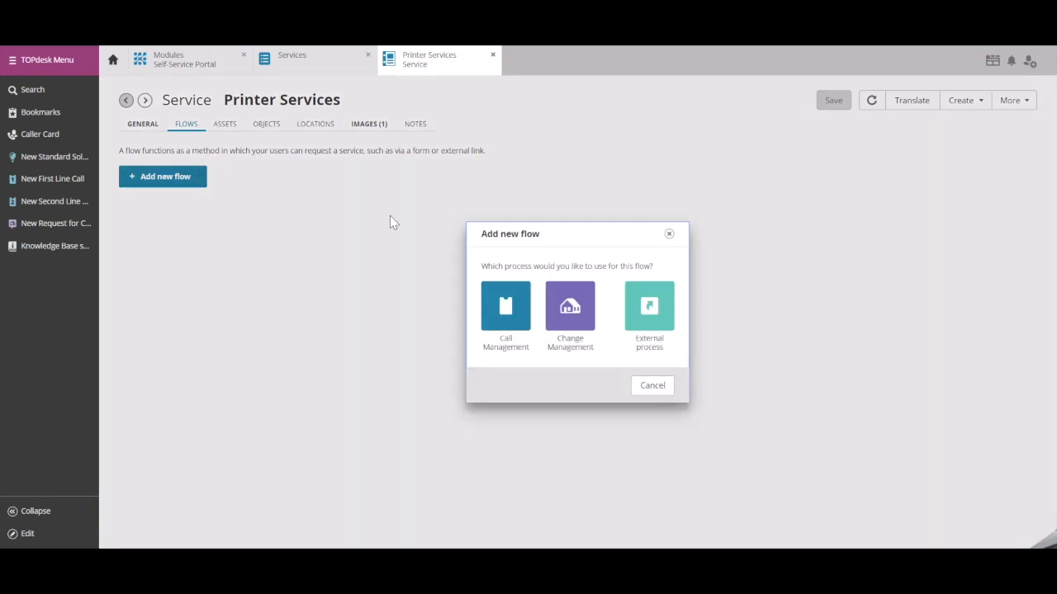
mouse_move(505, 305)
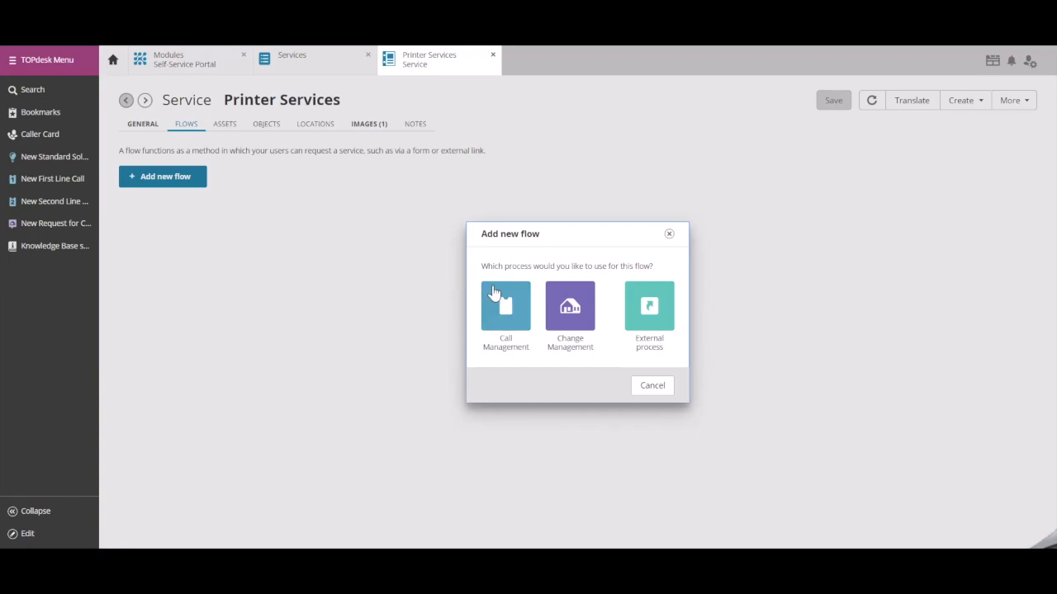
mouse_move(568, 267)
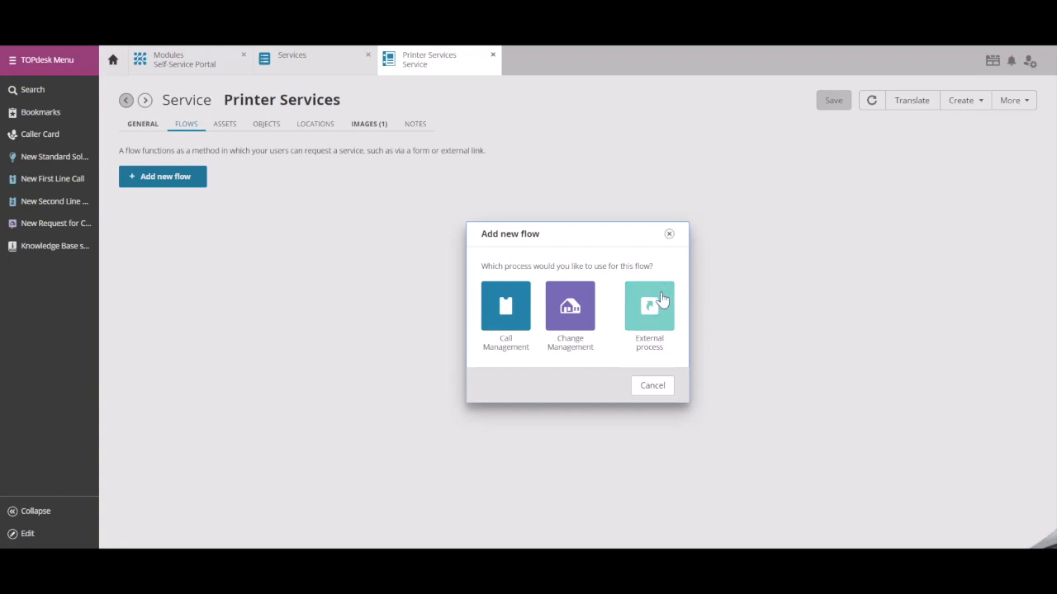
mouse_move(649, 306)
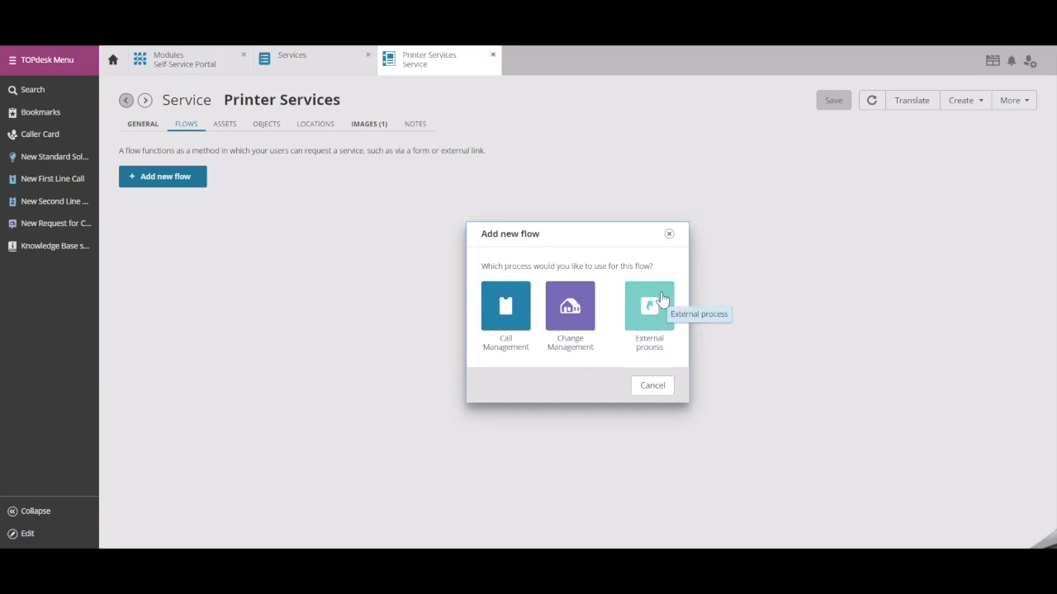
mouse_move(610, 277)
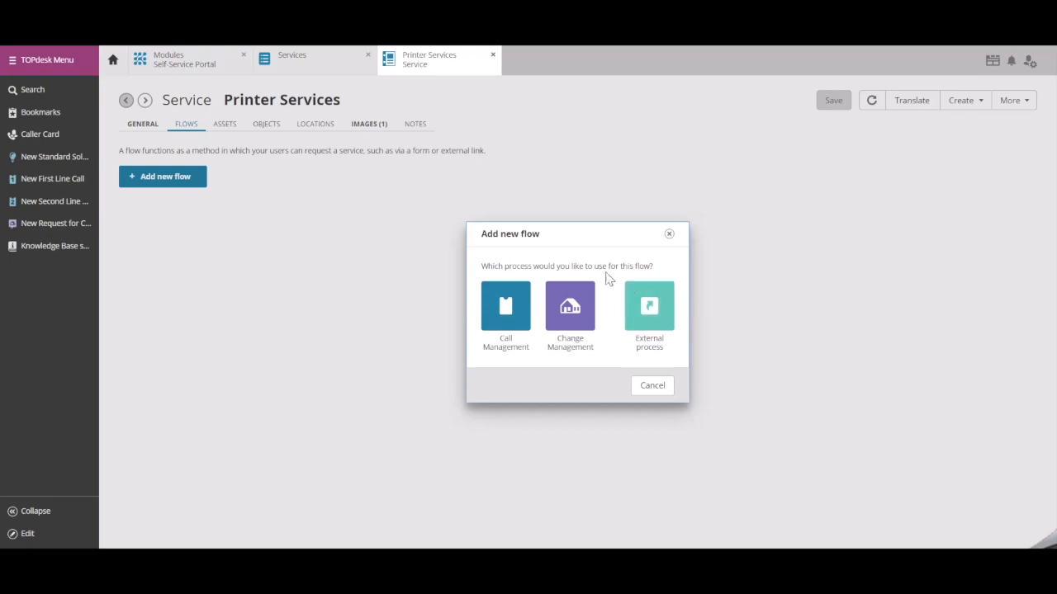
mouse_move(508, 305)
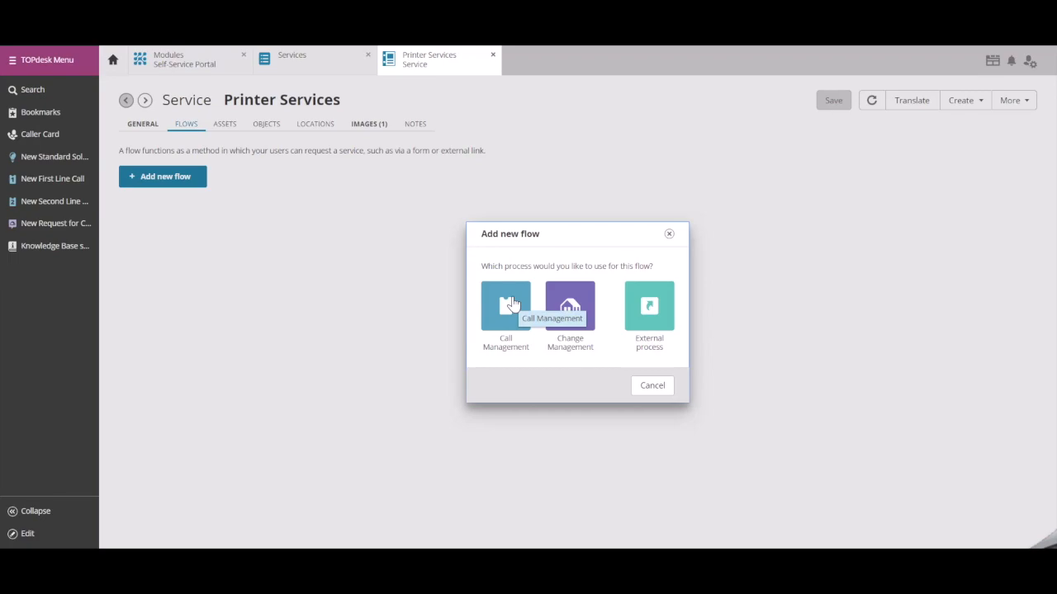
mouse_move(515, 301)
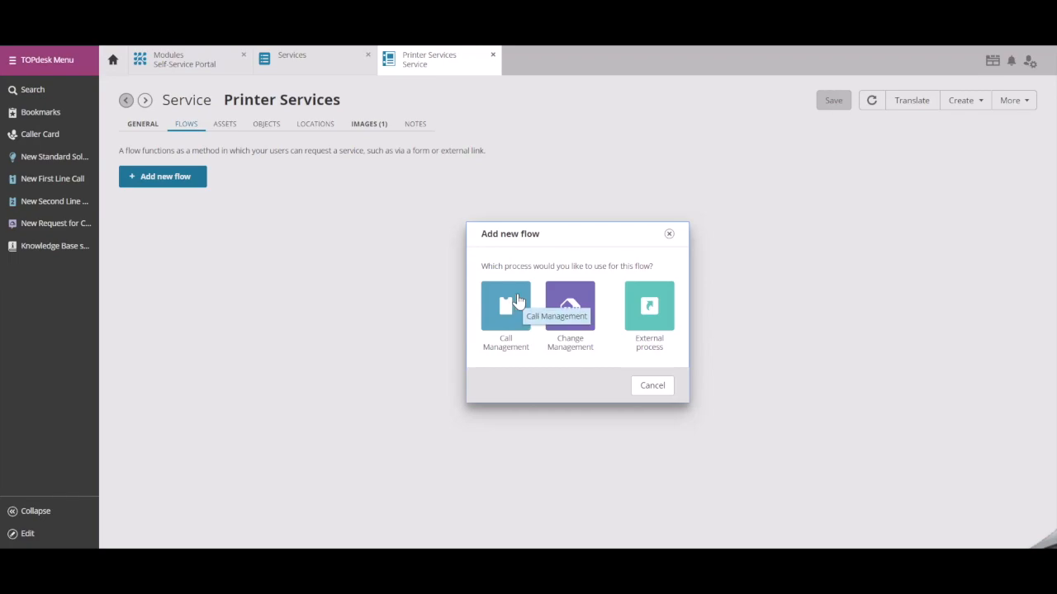
Choose Call Management as the process for the new flow.
click(505, 306)
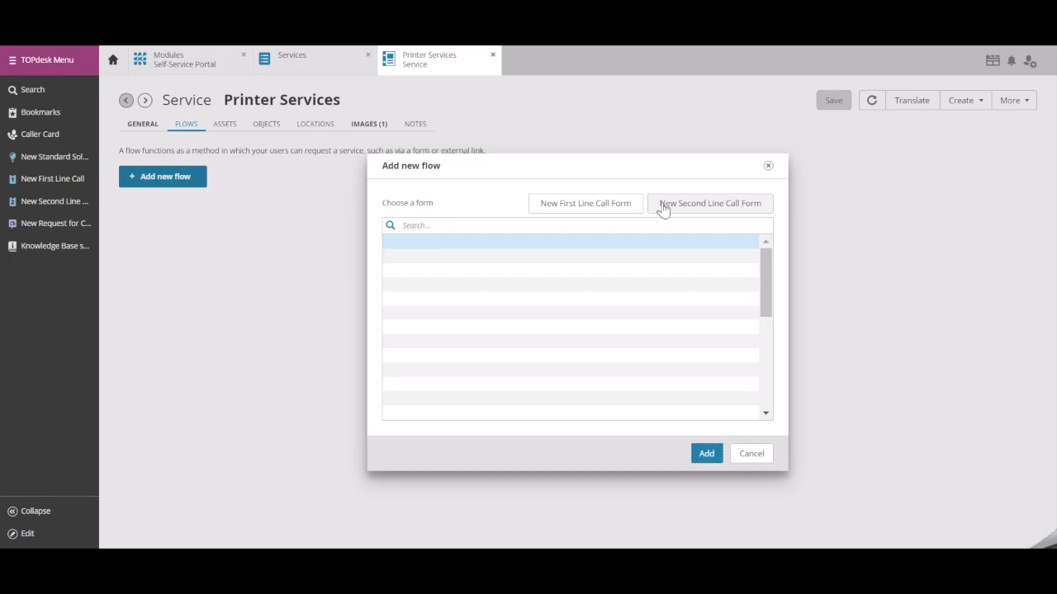
mouse_move(661, 208)
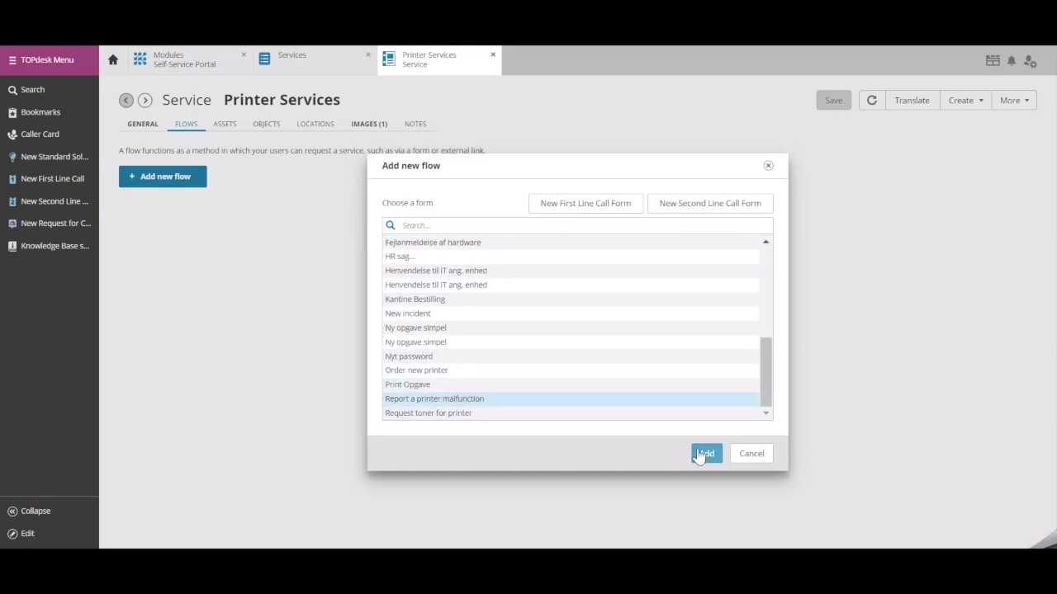
Add the 'Report a printer malfunction' form as a flow on Printer Services.
click(705, 452)
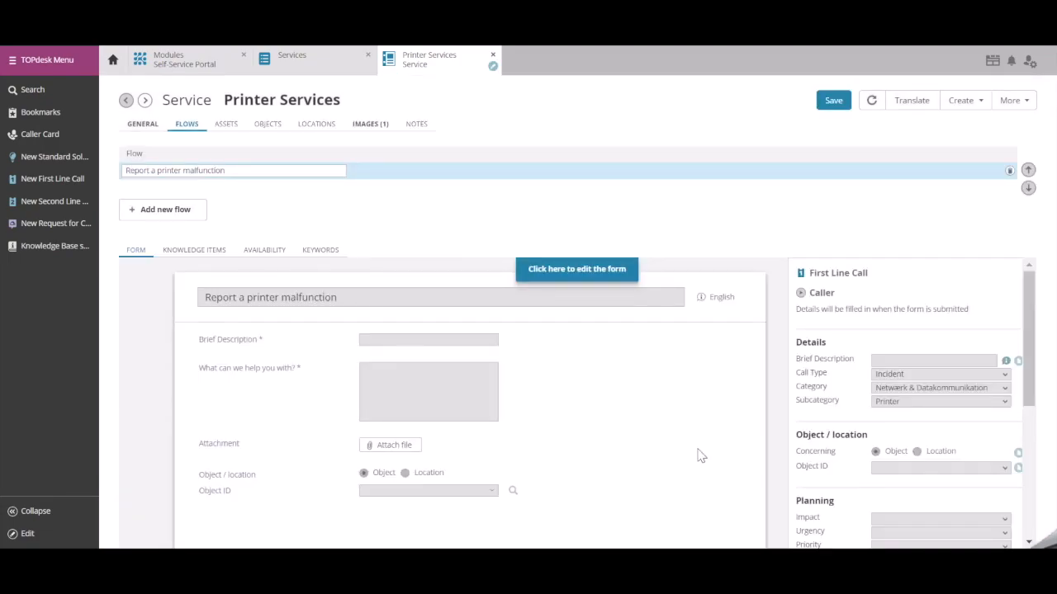
mouse_move(687, 436)
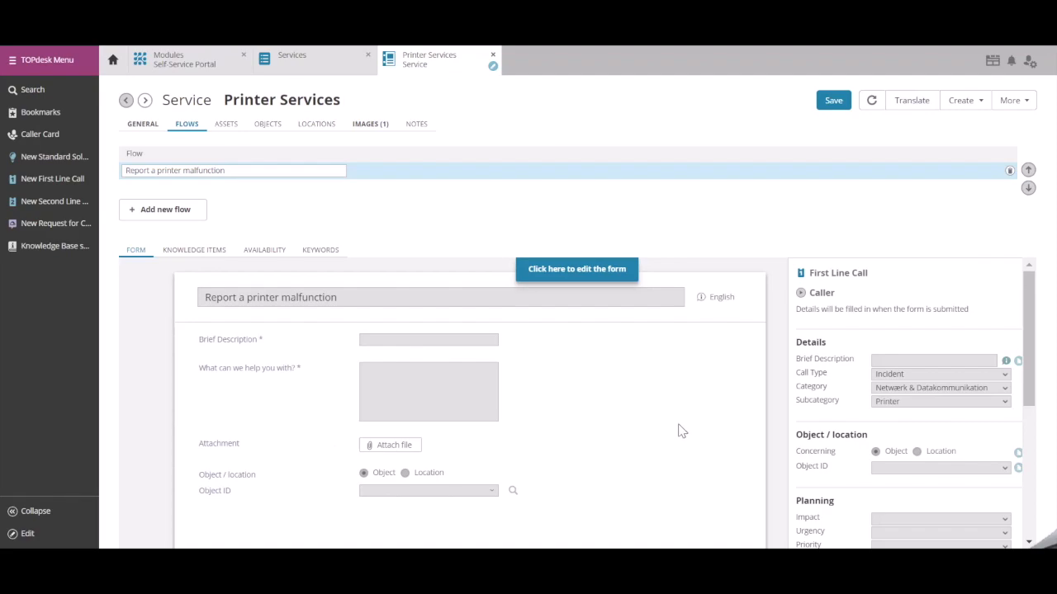
mouse_move(679, 421)
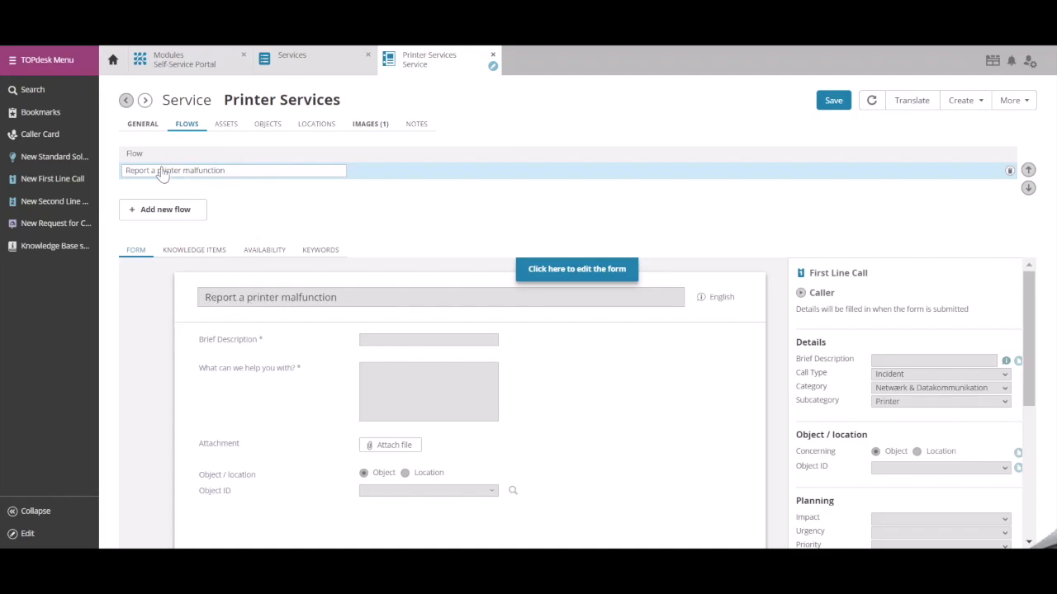
mouse_move(234, 174)
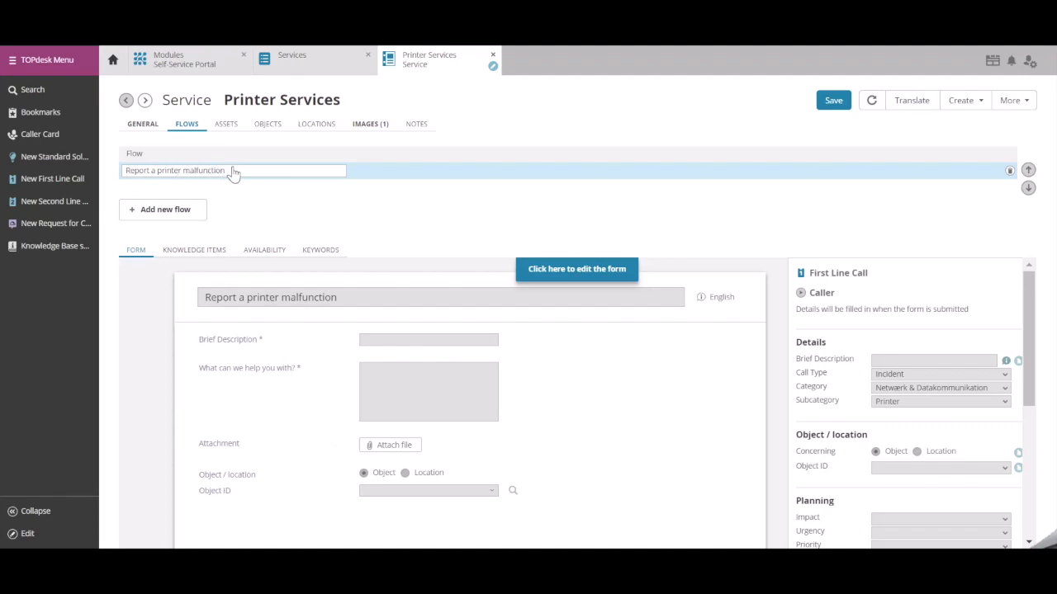
mouse_move(165, 208)
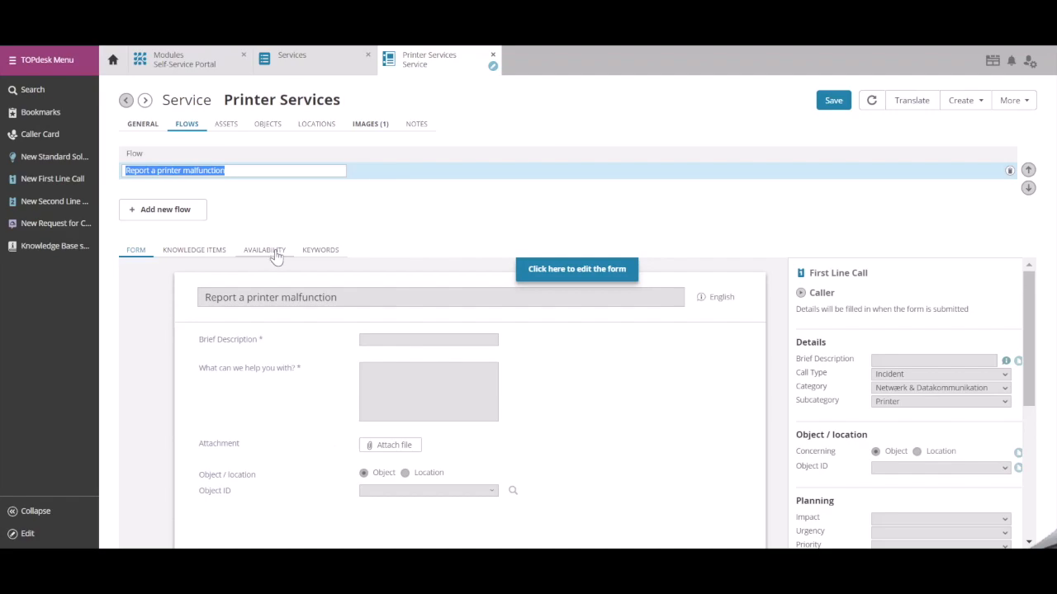
mouse_move(320, 251)
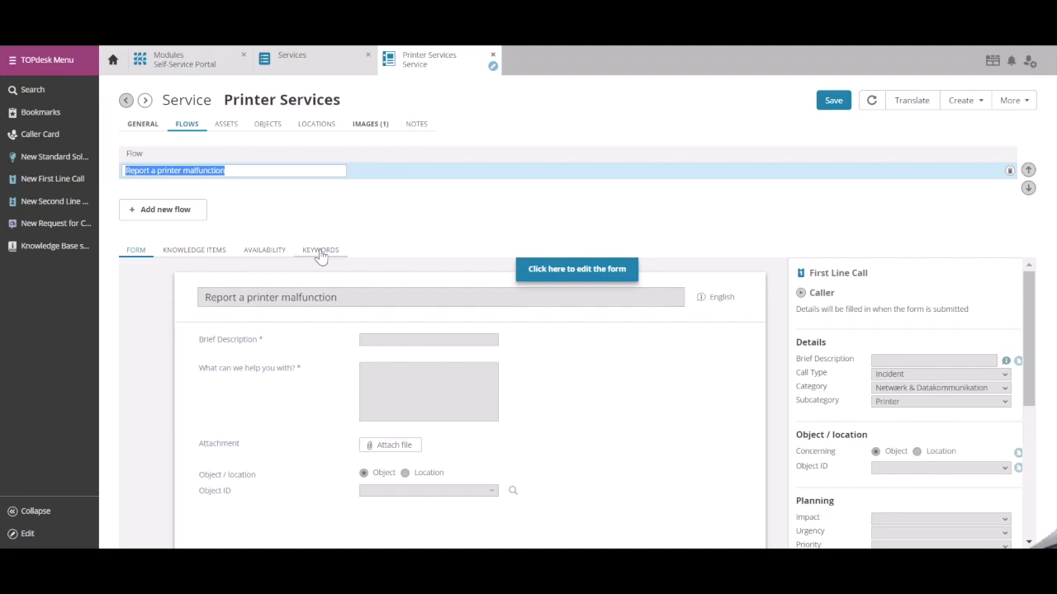
mouse_move(832, 100)
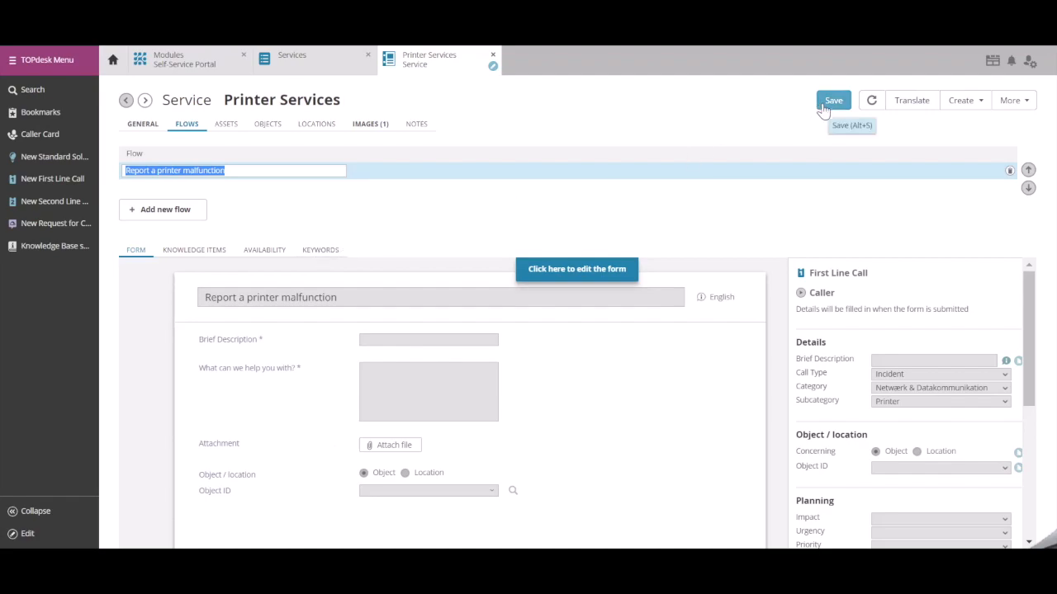
Save the Printer Services card with its 'Report a printer malfunction' flow.
click(832, 101)
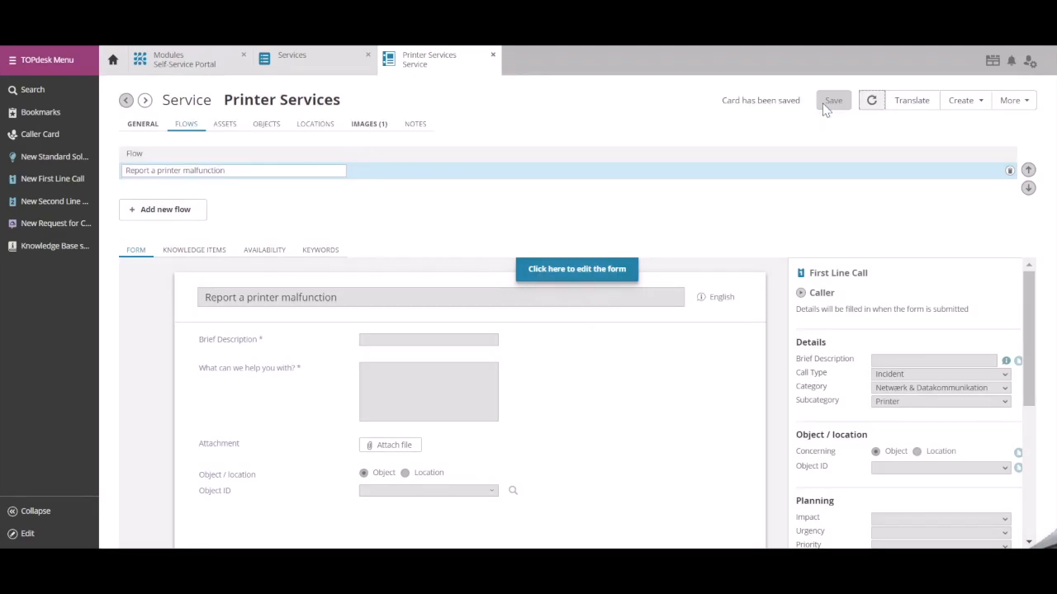